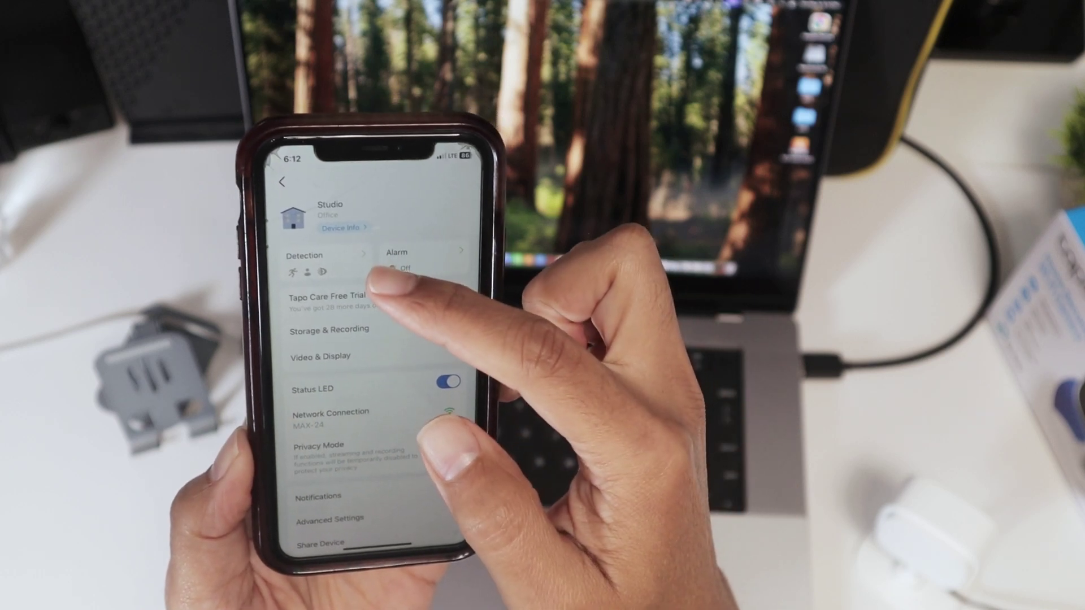
- Enter the Studio camera's Detection settings from its settings page
click(324, 256)
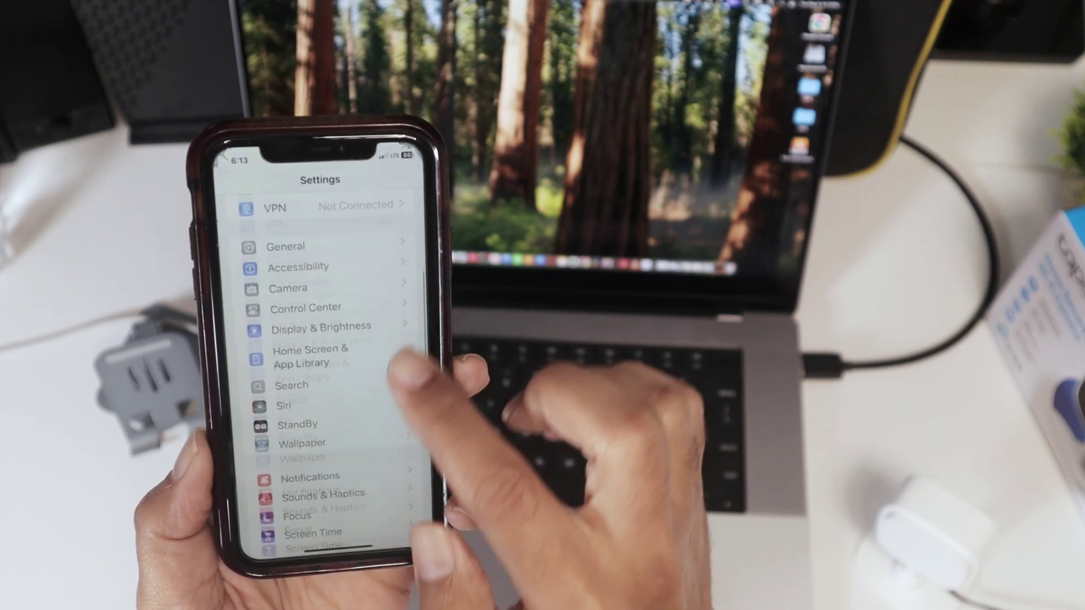
- Scroll down the iOS Settings app list toward the Tapo entry
scroll(down, 3)
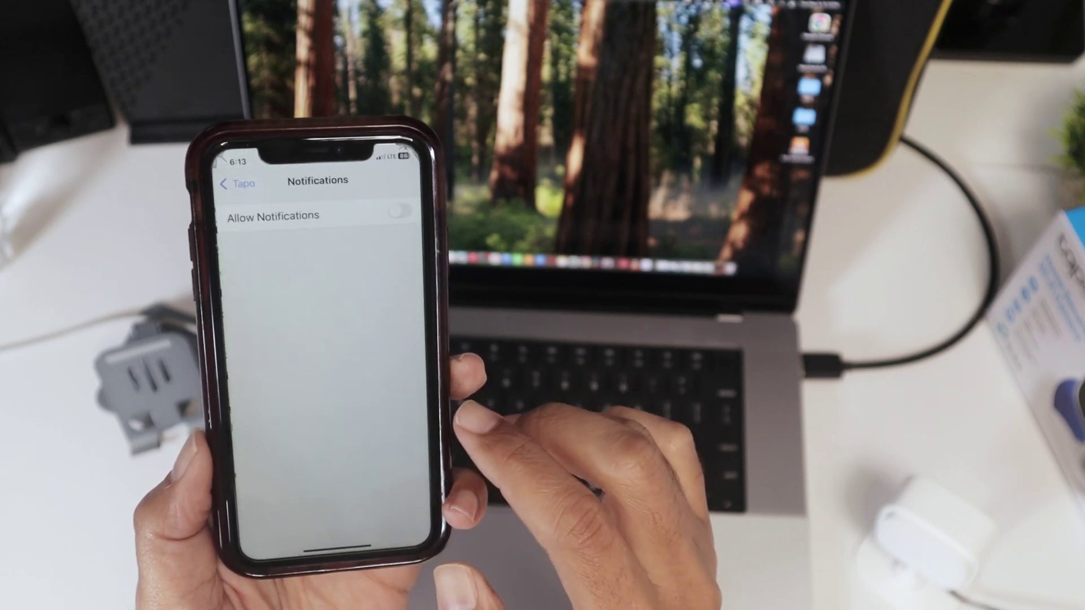
- Switch Allow Notifications on for Tapo and review the Lock Screen, Notification Center and banner alert options
click(400, 210)
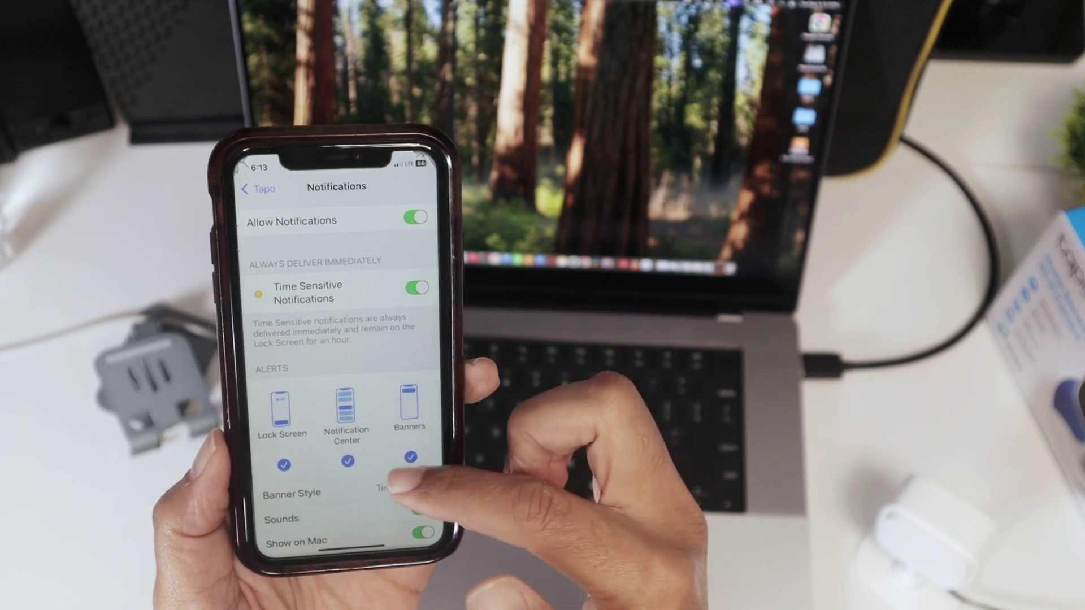
scroll(down, 3)
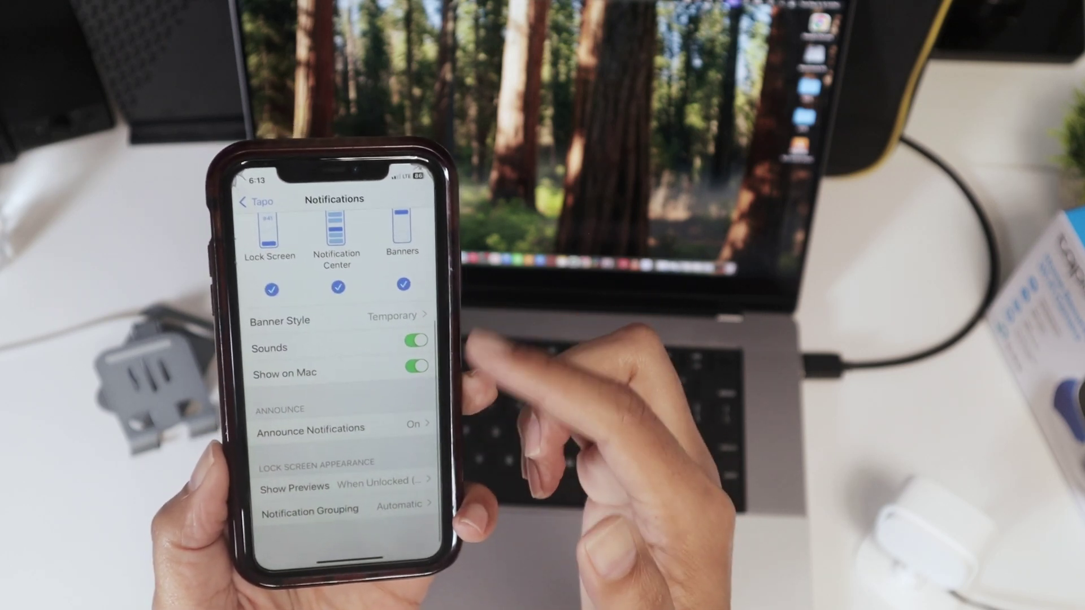